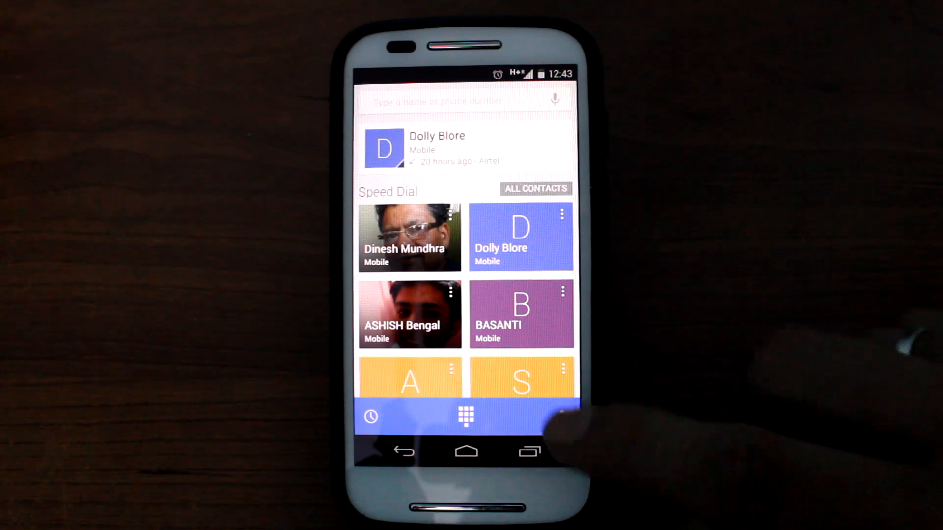
Export all Android contacts to storage as the vCard file 00001.vcf.
click(561, 417)
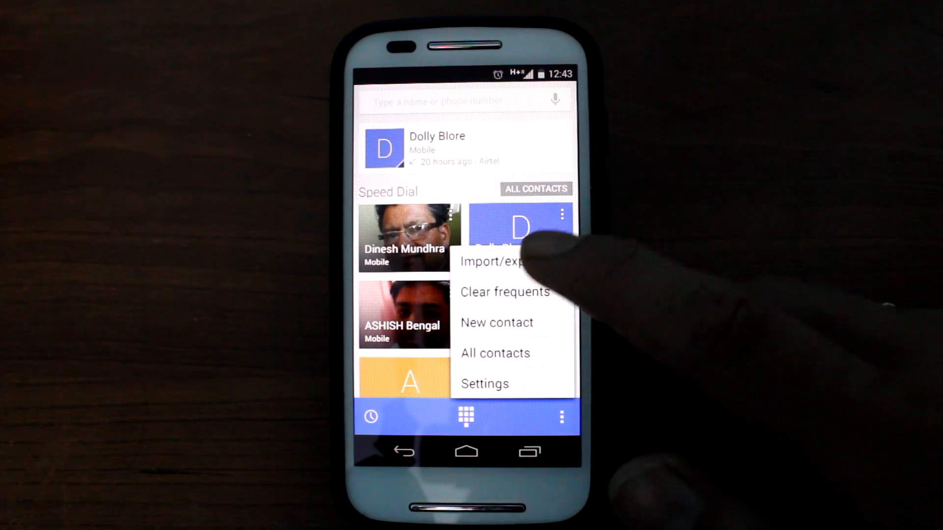
click(491, 261)
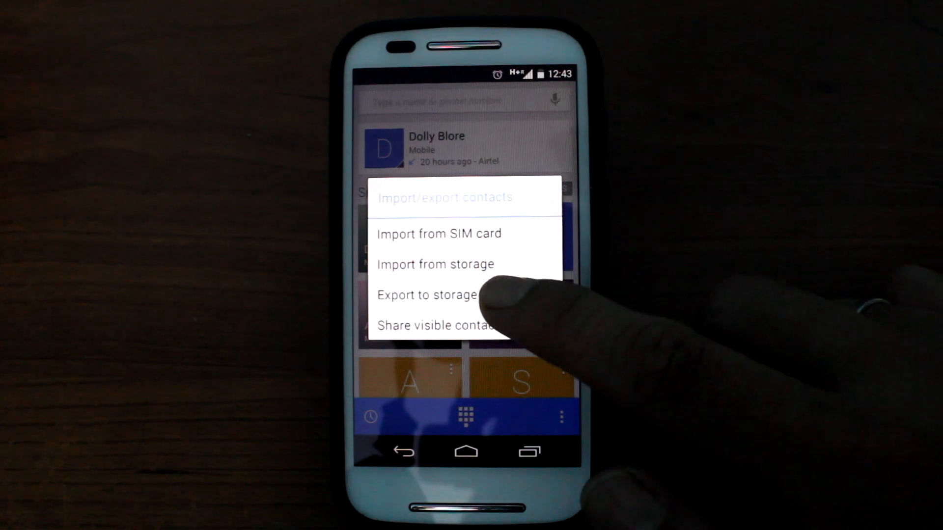
click(427, 295)
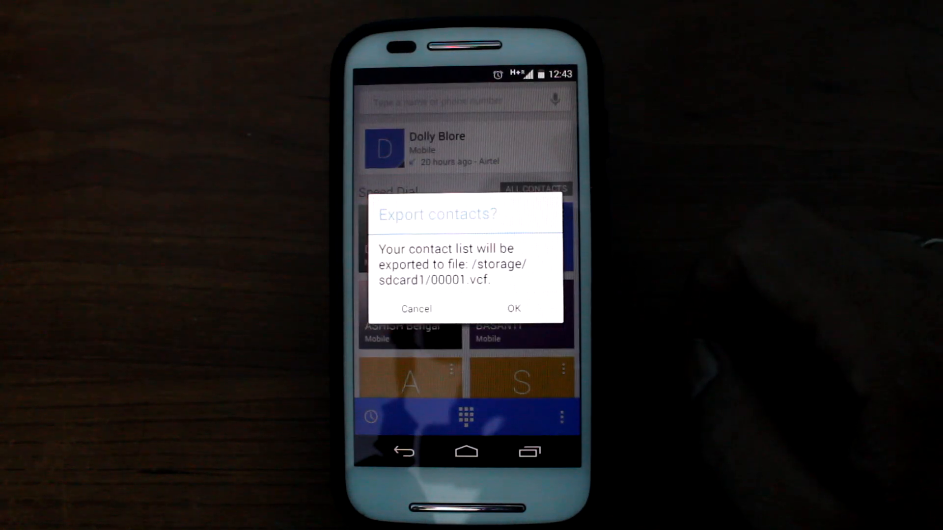
click(512, 308)
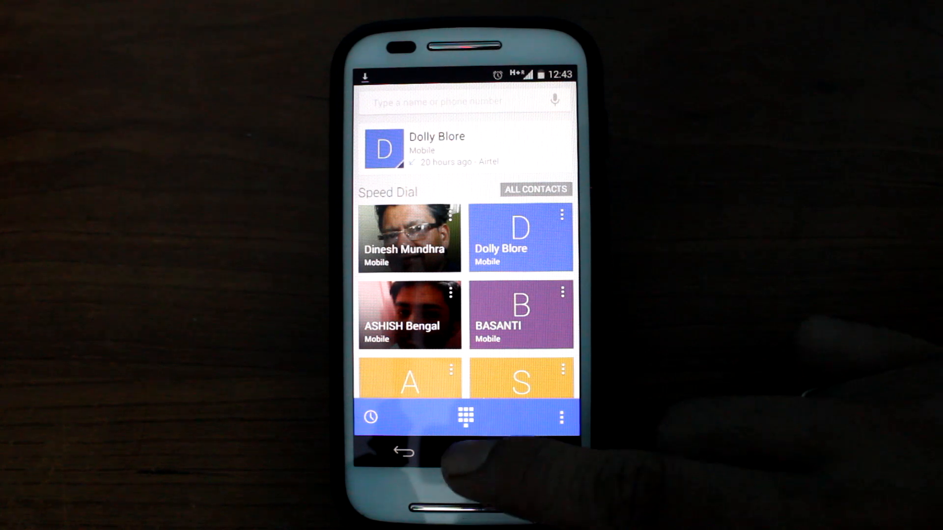
click(403, 452)
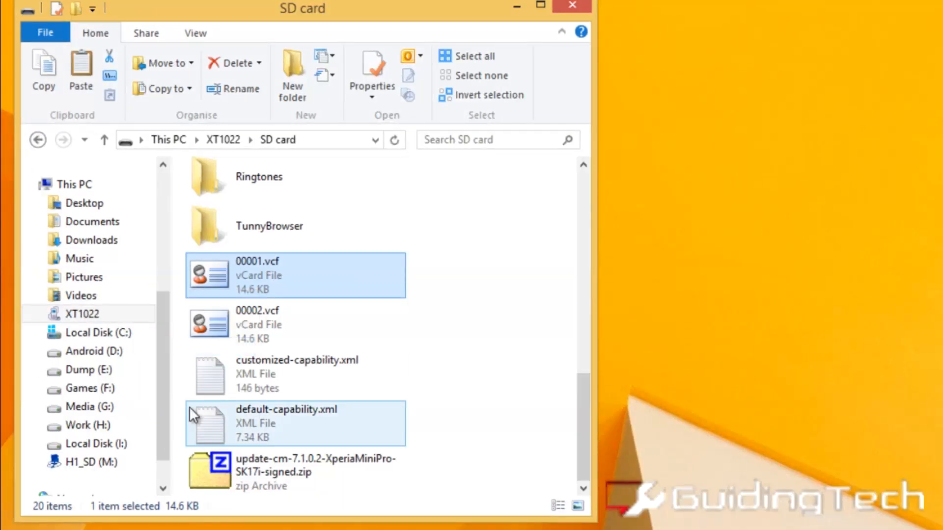
Browse to the XT1022 SD card folder holding the exported 00001.vcf.
click(37, 139)
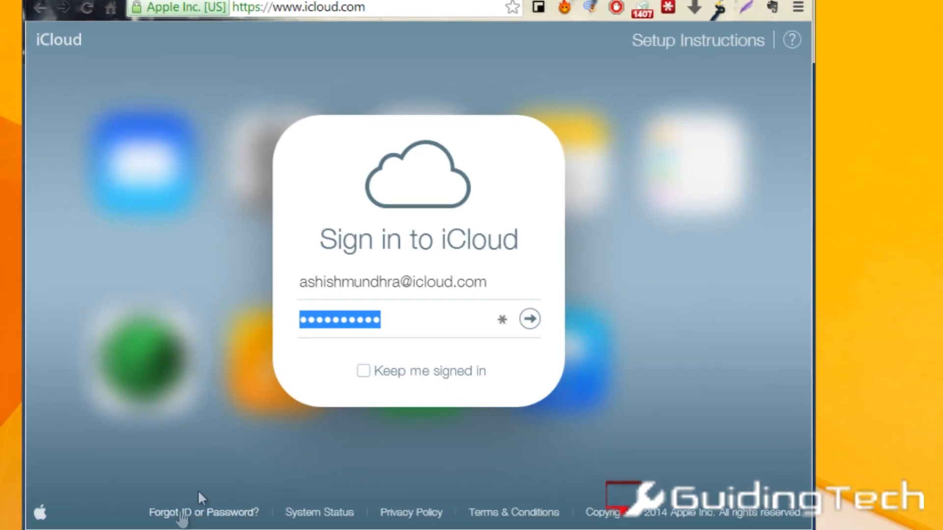
mouse_move(529, 318)
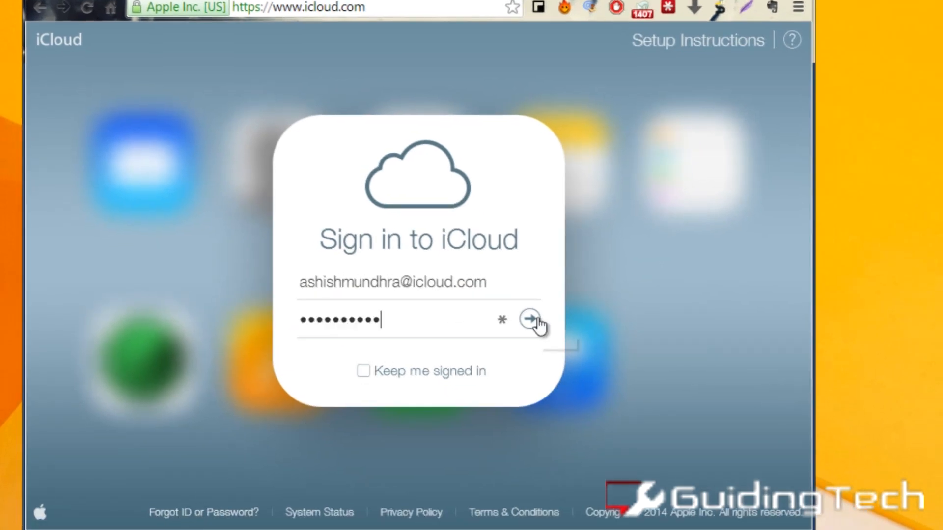
Sign in to iCloud with the Apple ID and launch the Contacts app.
click(529, 318)
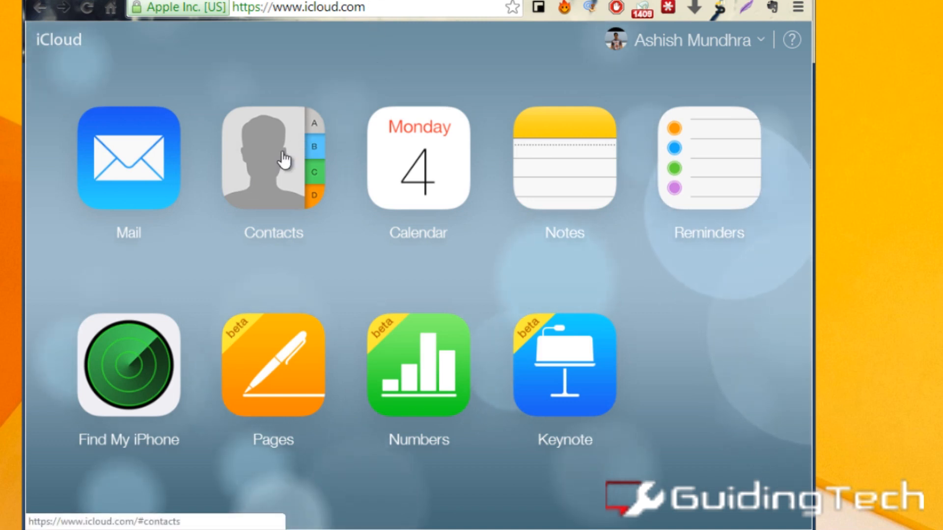
click(274, 157)
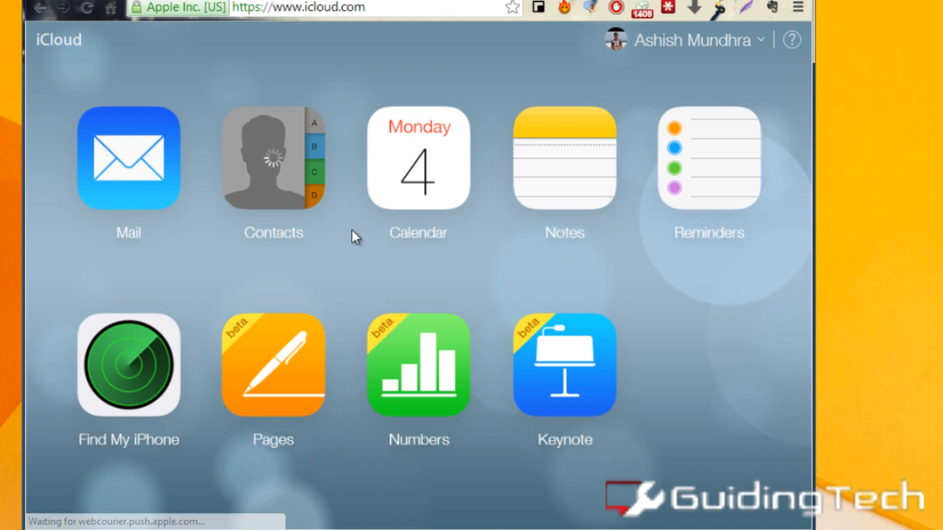
click(272, 157)
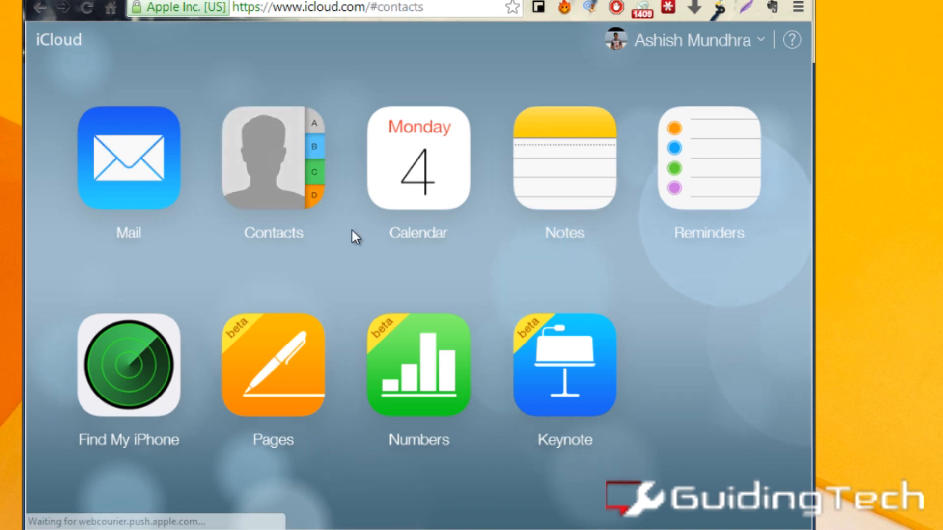
Import the Android .vcf via Import vCard, bringing the list to 40 contacts.
click(272, 157)
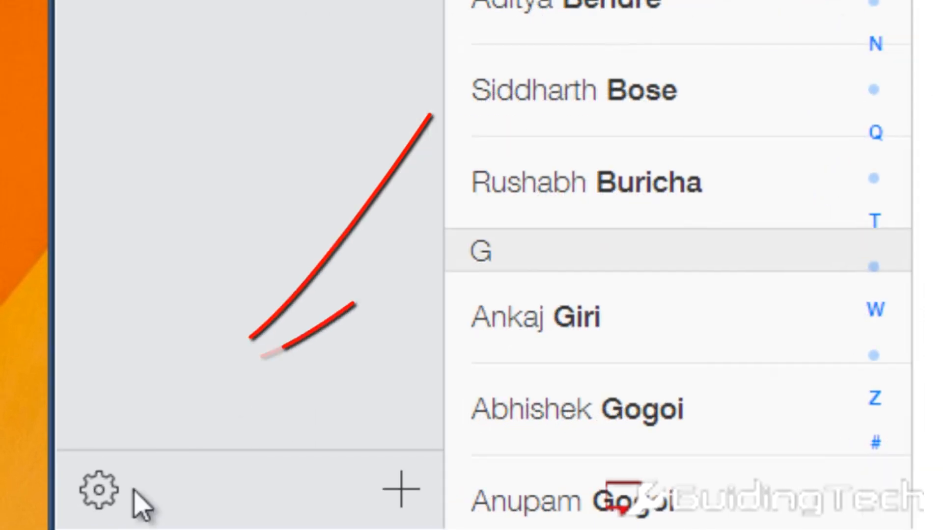
click(95, 489)
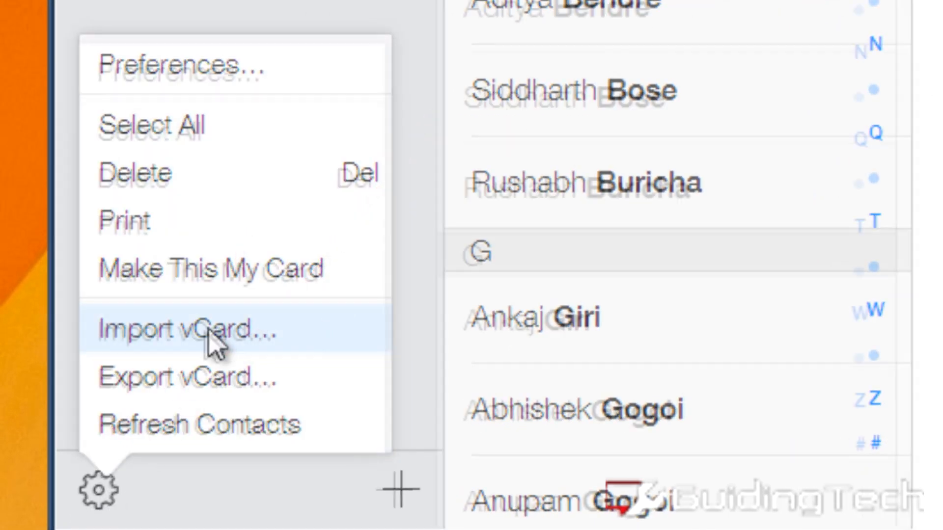
click(186, 331)
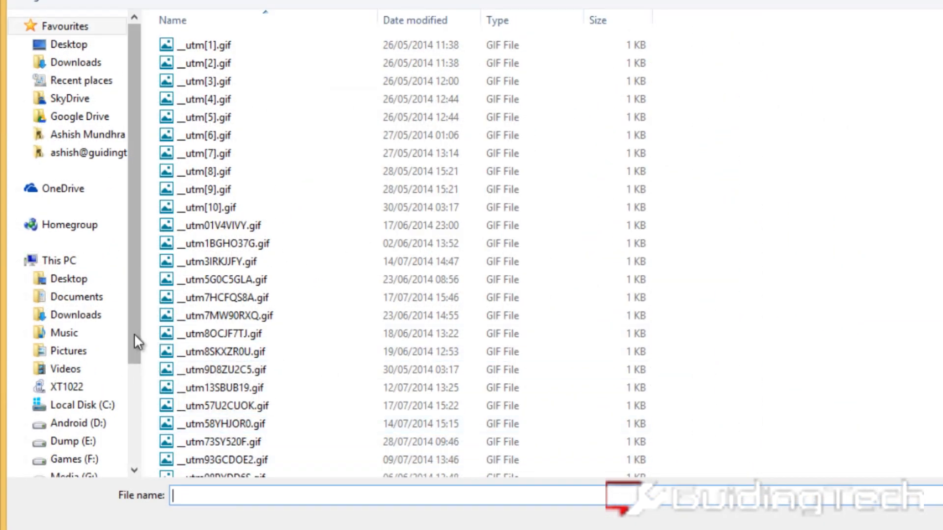
click(78, 379)
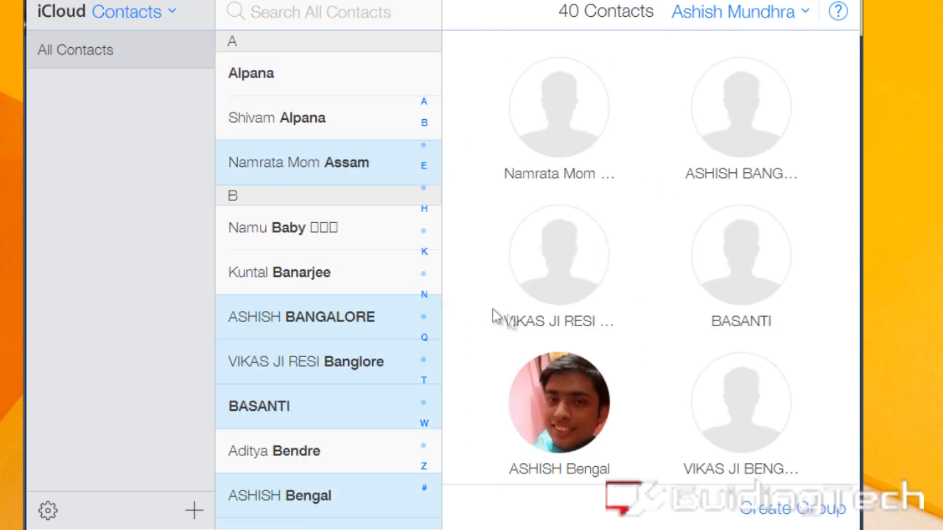
mouse_move(599, 360)
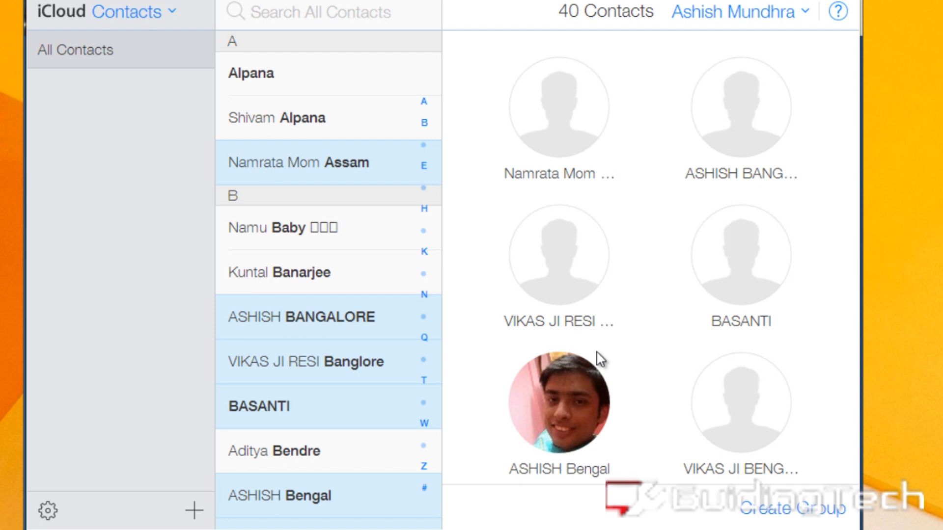
mouse_move(779, 514)
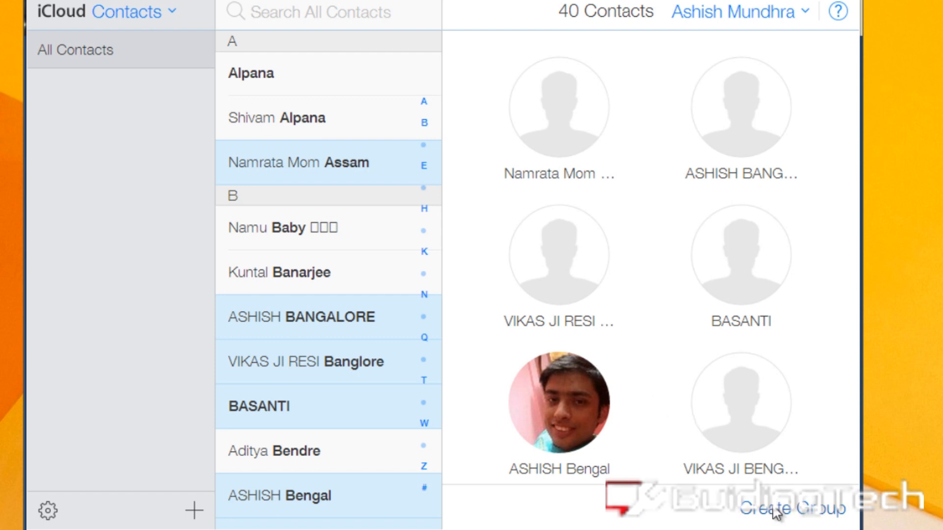
Create a new contact group and name it Imported Contacts.
click(794, 509)
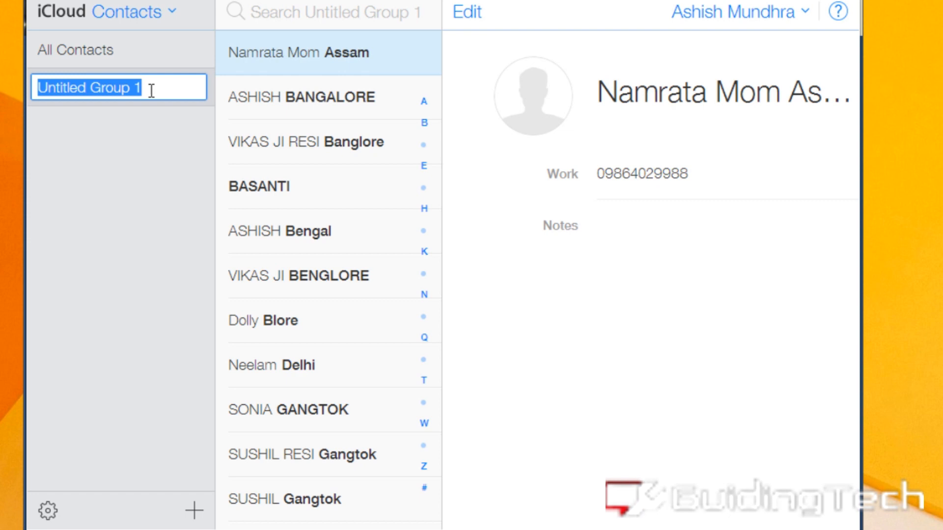
text(Imported Contacts)
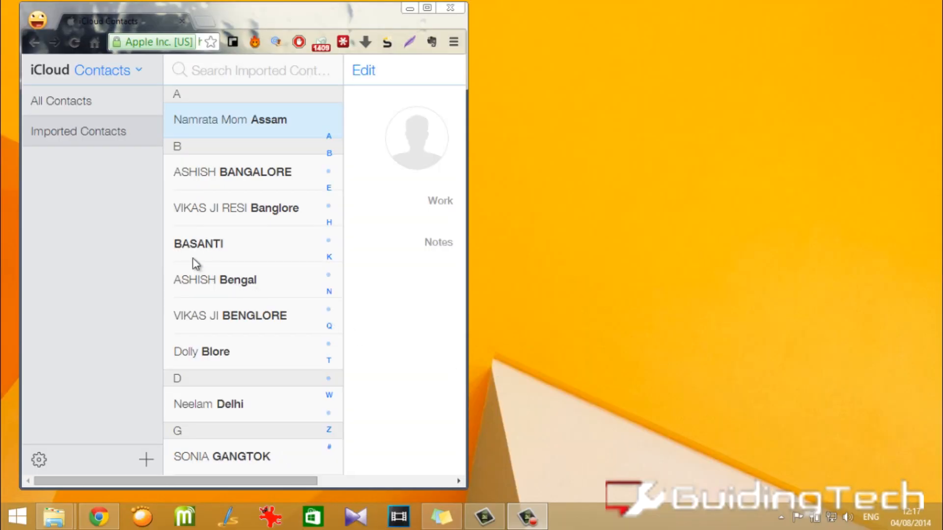
Re-import the vCard; dismiss the warning that 40 contacts couldn't be read.
click(38, 460)
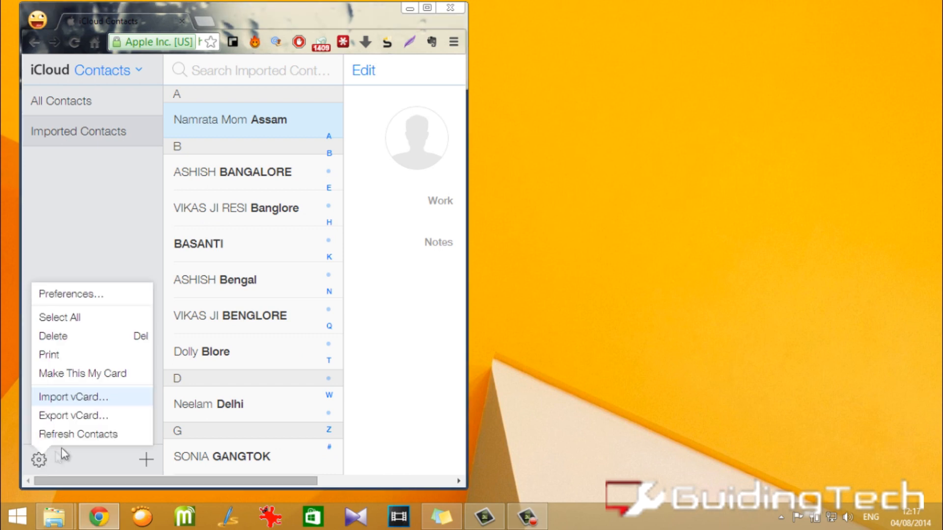
click(74, 397)
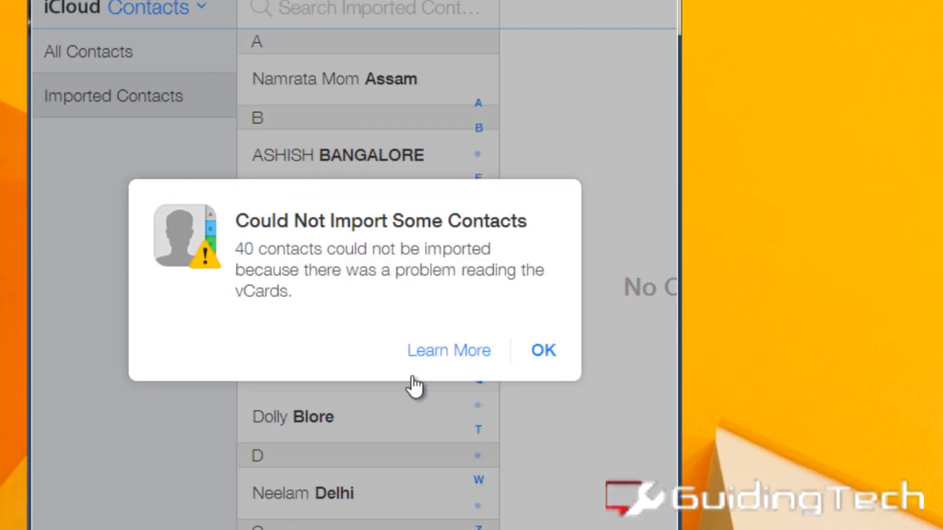
click(542, 351)
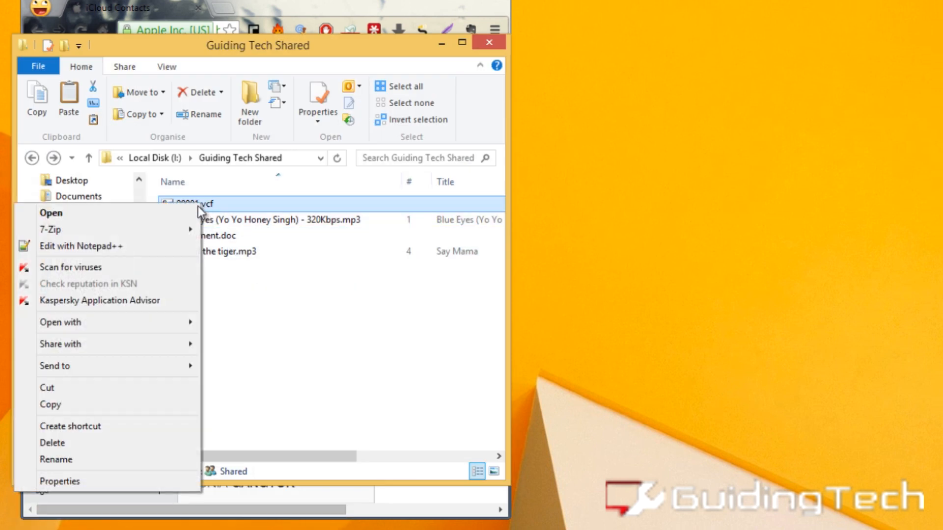
Open 00001.vcf for editing in Notepad++.
click(79, 246)
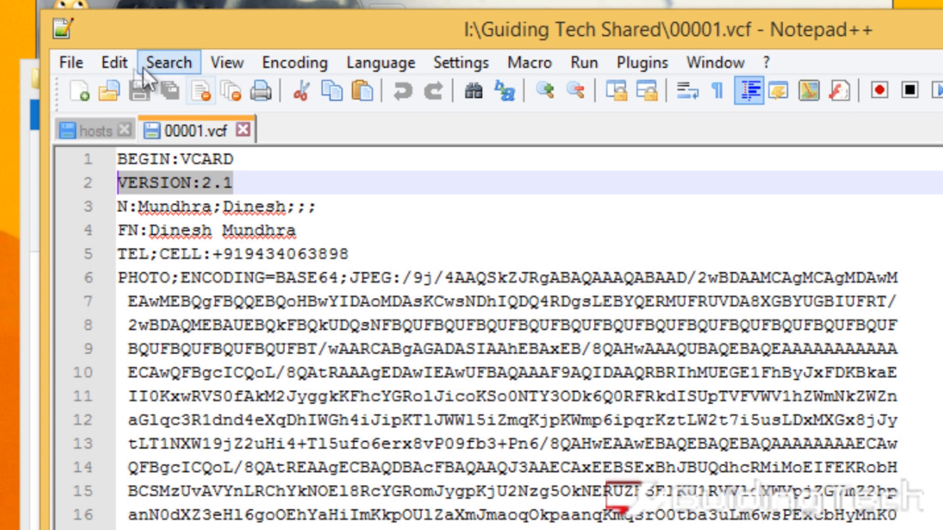
Replace all 40 VERSION:2.1 lines with VERSION:3.0 using Find/Replace.
click(114, 62)
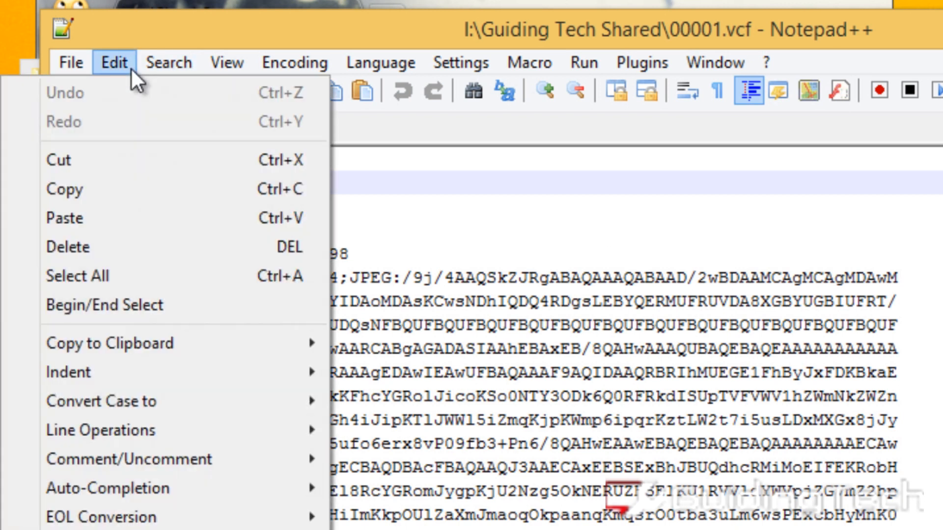
click(114, 61)
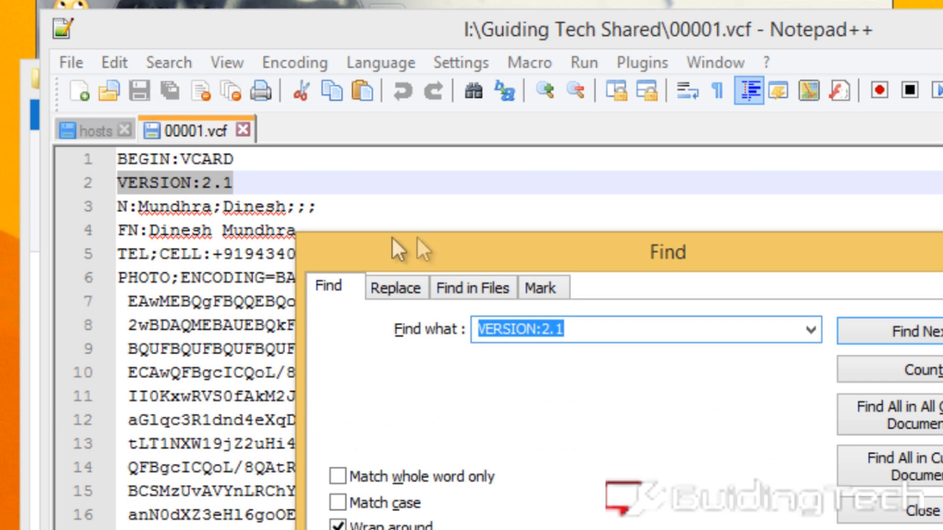
click(396, 286)
text(VERSION:3.0)
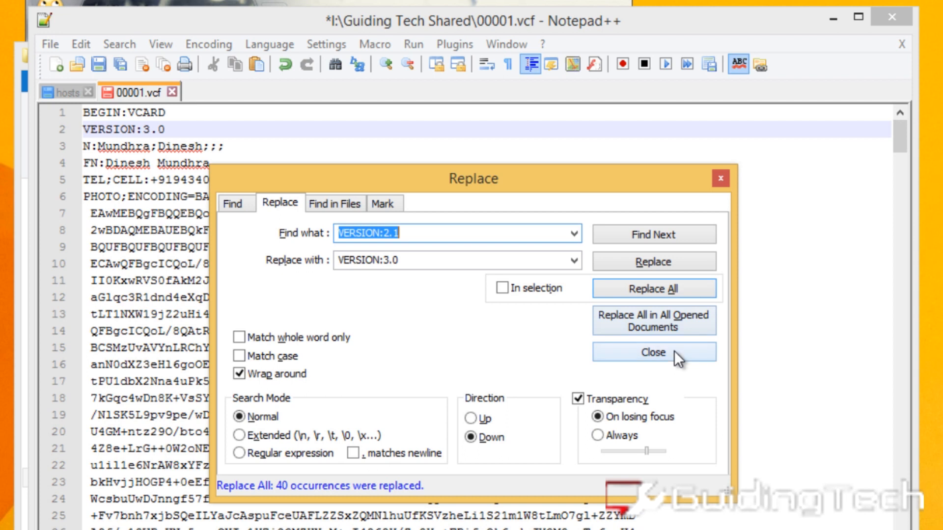
click(652, 353)
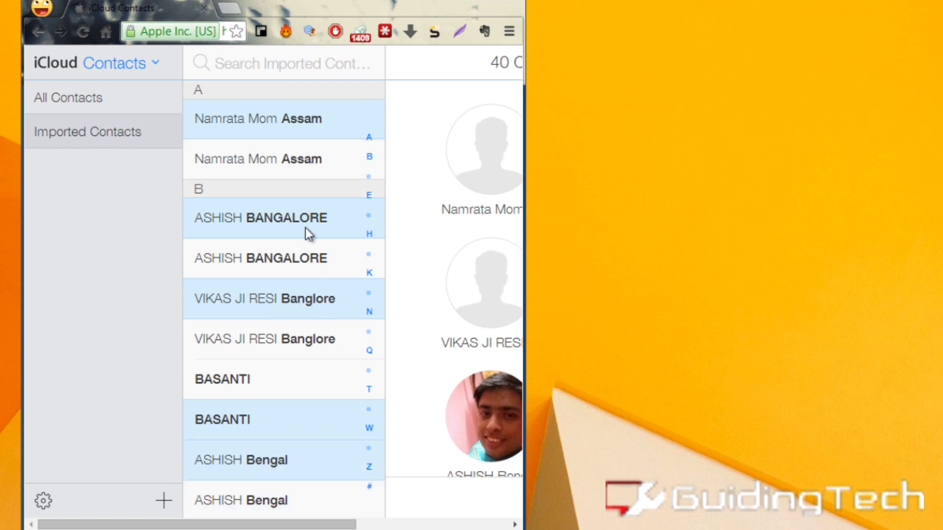
scroll(down, 3)
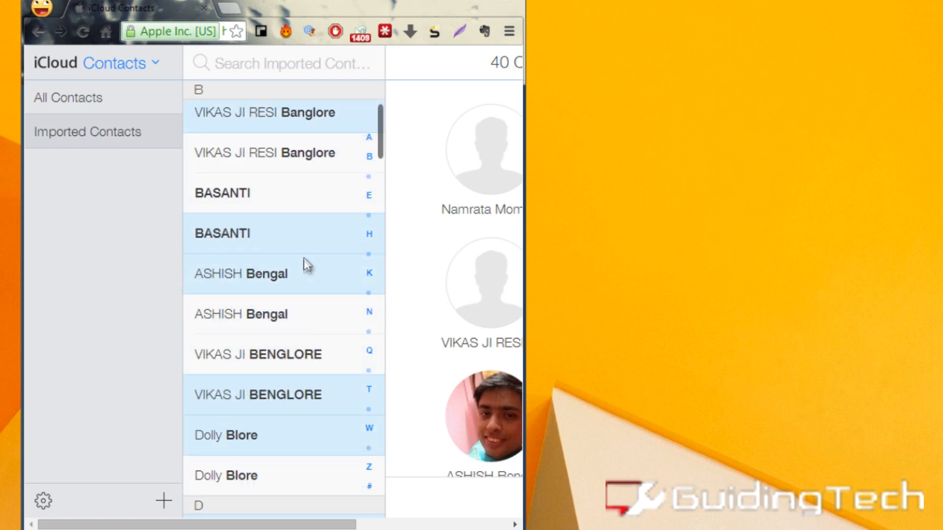
scroll(down, 3)
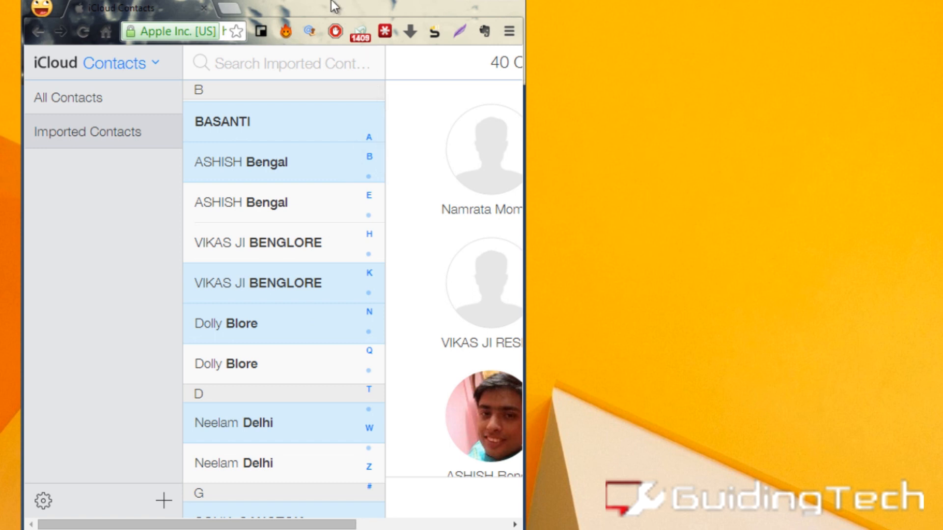
mouse_move(468, 5)
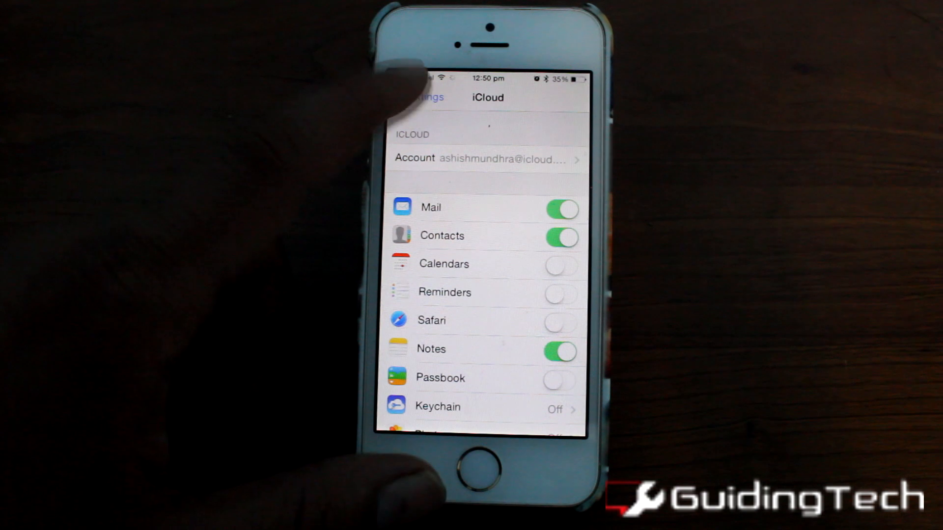
Leave the iCloud settings page with Contacts syncing left on.
click(427, 97)
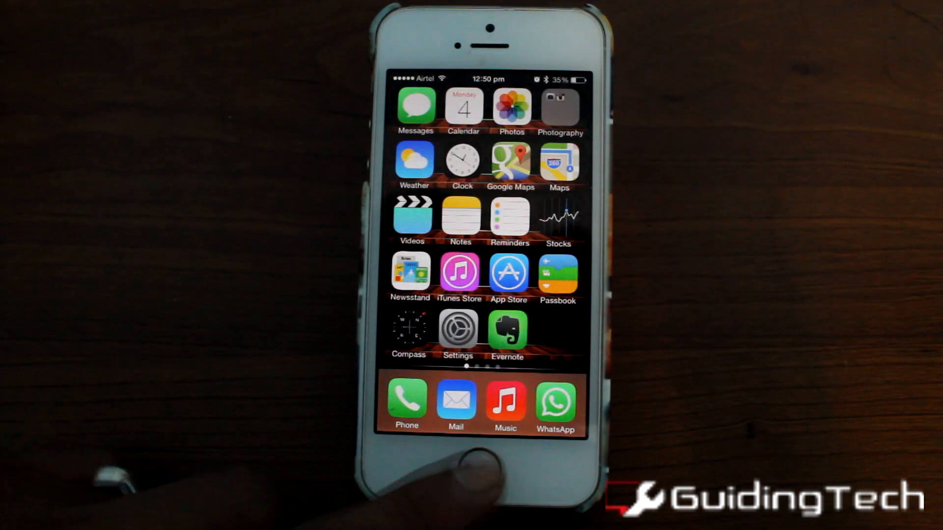
In Contacts Groups, uncheck All iCloud so only contacts on the iPhone show.
click(407, 402)
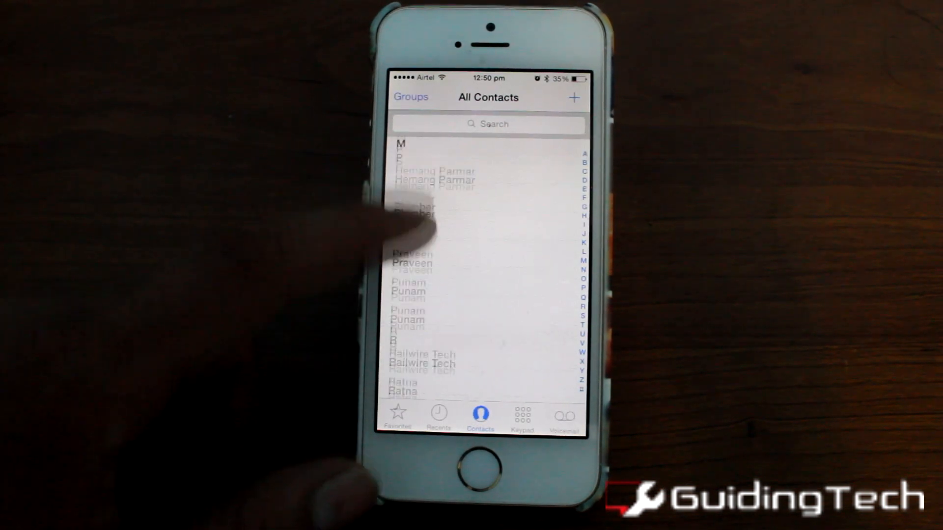
scroll(down, 3)
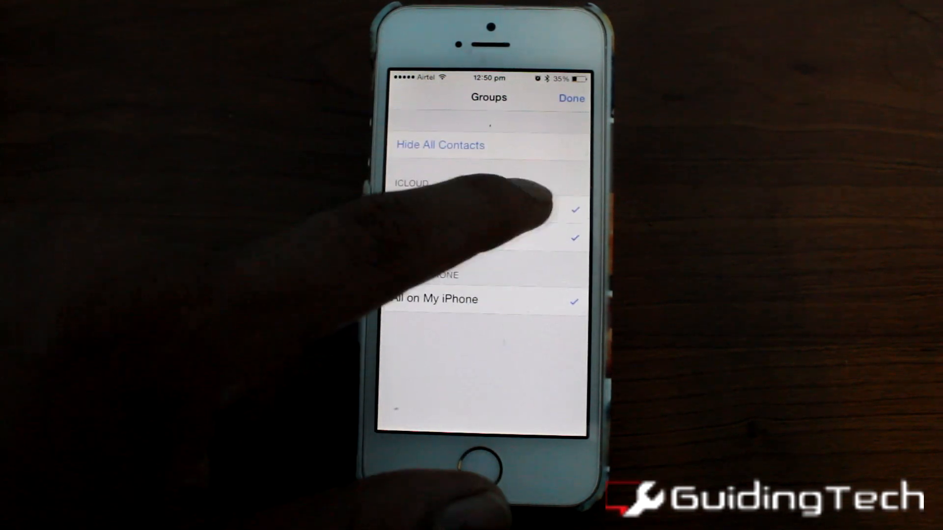
click(440, 146)
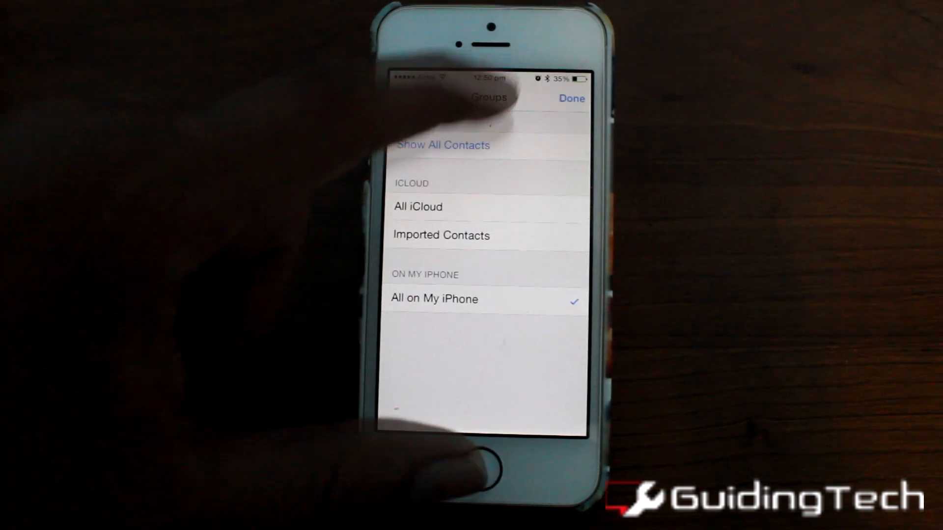